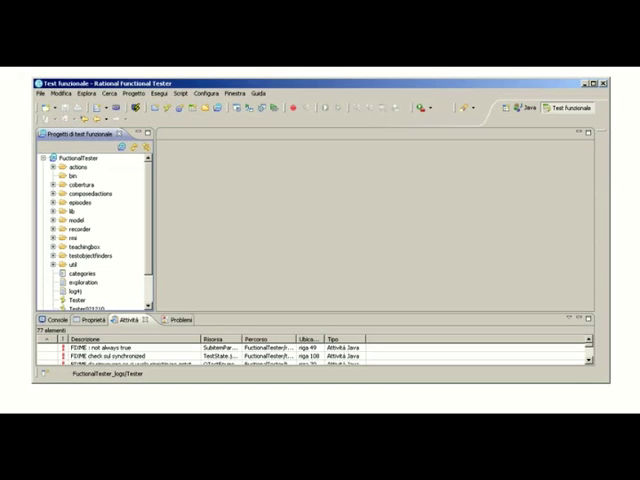
pyautogui.moveTo(36, 378)
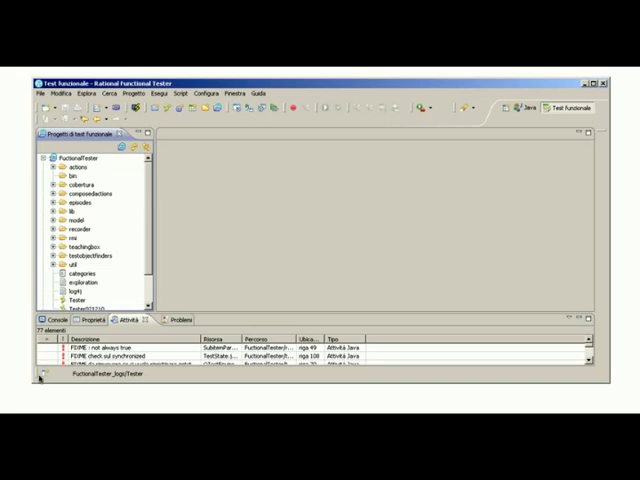
# Open the functional test script's Java source from the Project Explorer and scroll through it
pyautogui.doubleClick(72, 300)
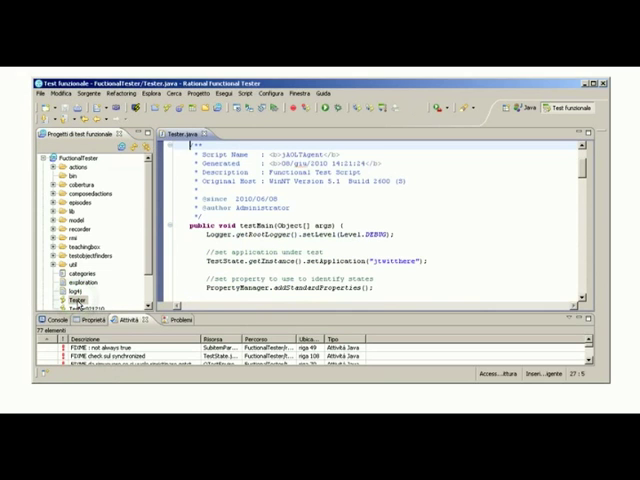
pyautogui.scroll(-3)
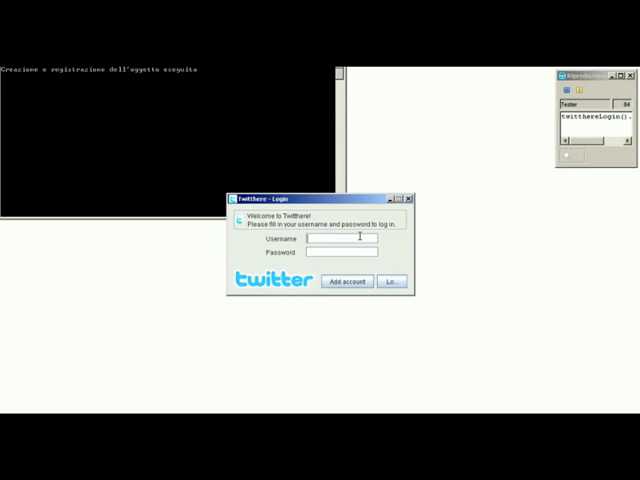
# Focus the Username field of the Twitter client's login dialog
pyautogui.click(392, 280)
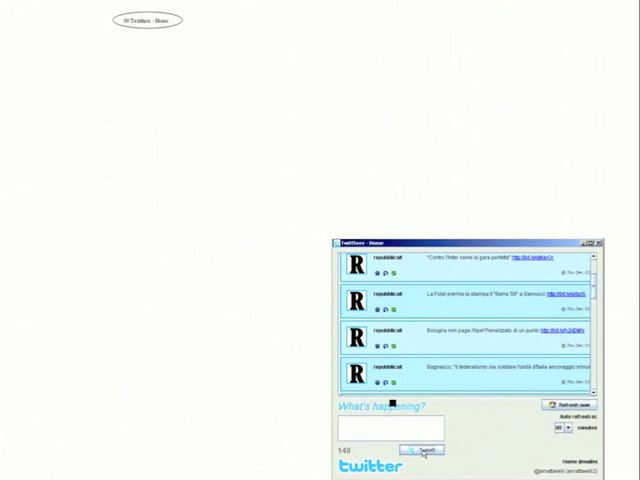
# Attempt to send a tweet, dismiss the posting-error dialog with OK, and continue on the home timeline
pyautogui.click(424, 448)
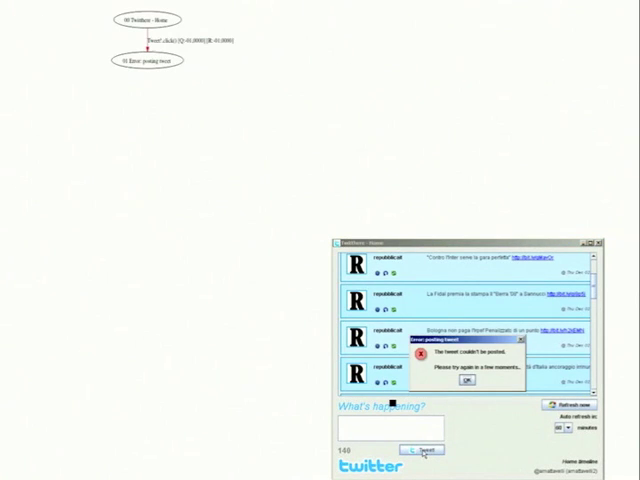
pyautogui.click(468, 380)
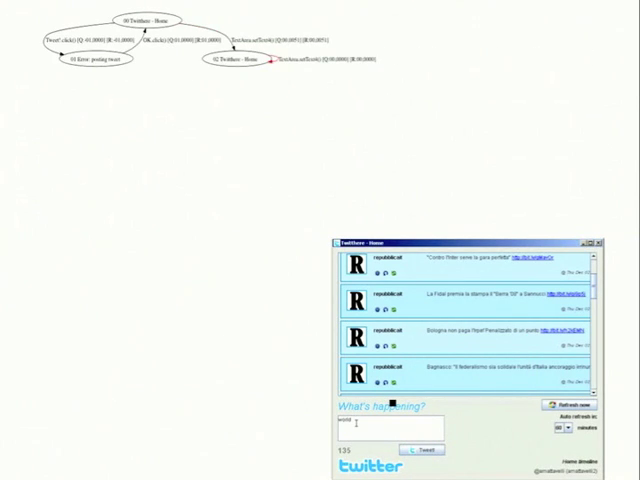
pyautogui.click(562, 400)
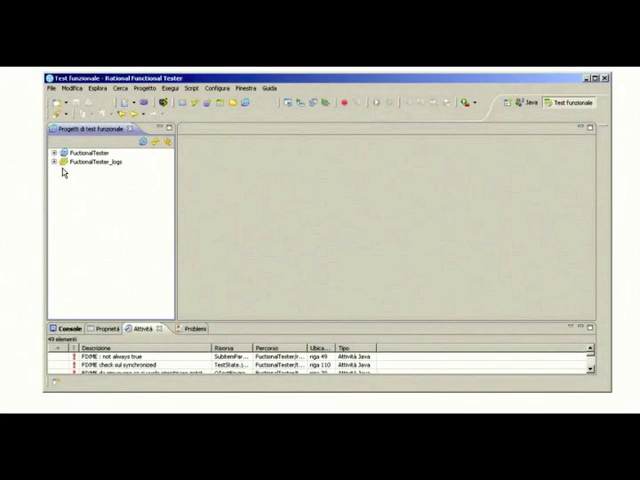
pyautogui.click(52, 158)
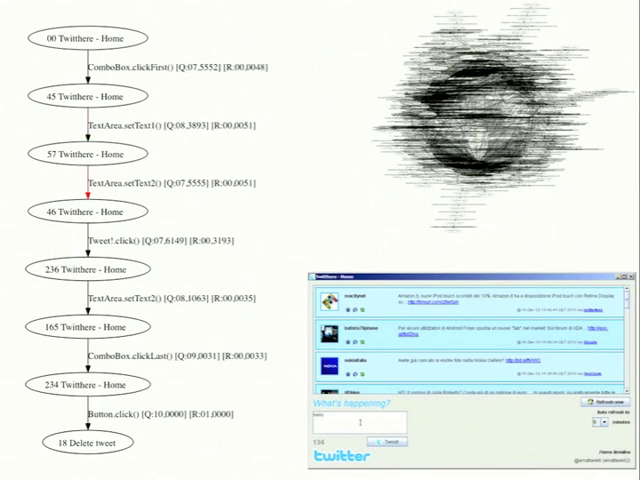
# Delete the selected tweet from the home timeline via the generated test script
pyautogui.click(384, 442)
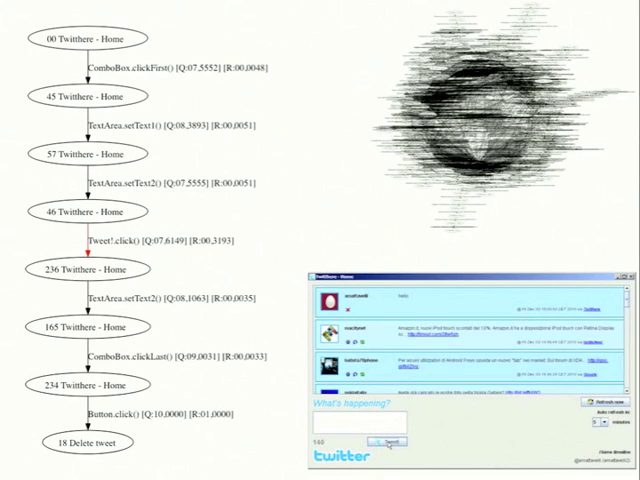